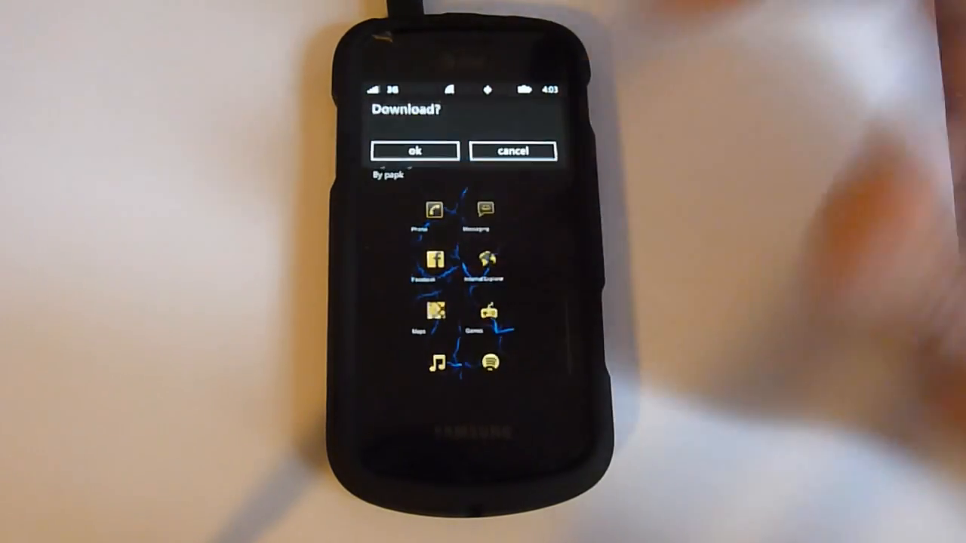
Confirm downloading the Lightning theme and dismiss the 'Theme installed' success message.
left_click(414, 150)
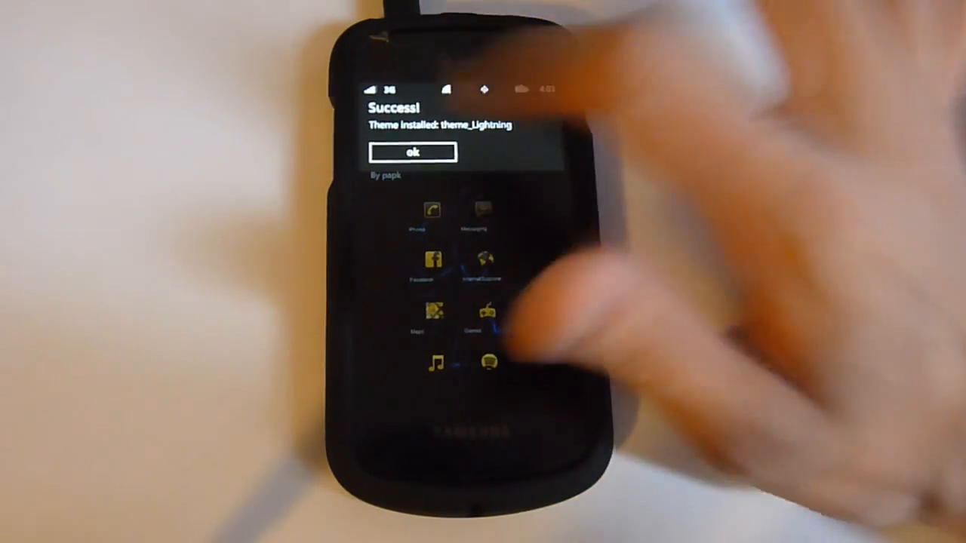
left_click(412, 152)
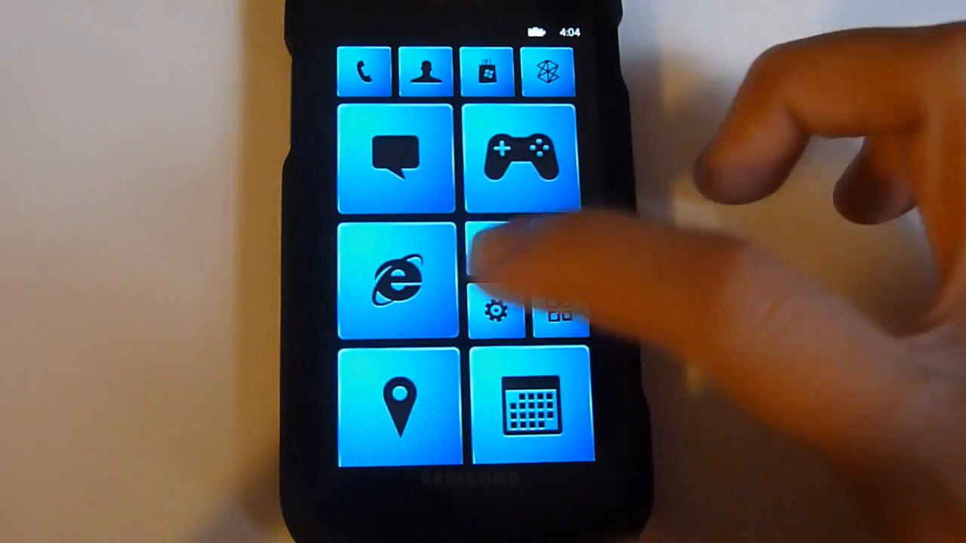
left_click(498, 310)
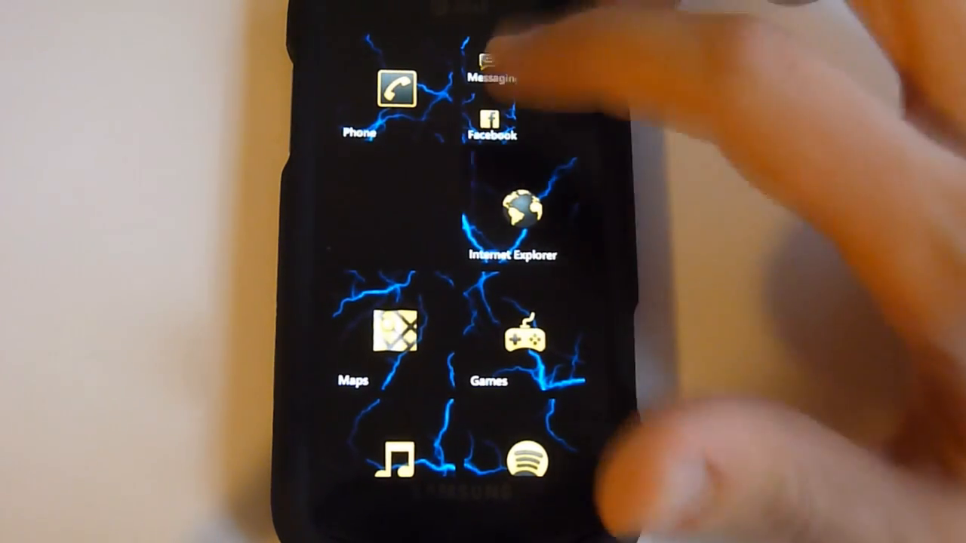
Scroll down the start screen to show the gold-icon Lightning tiles below the blue tiles.
scroll("down", 3)
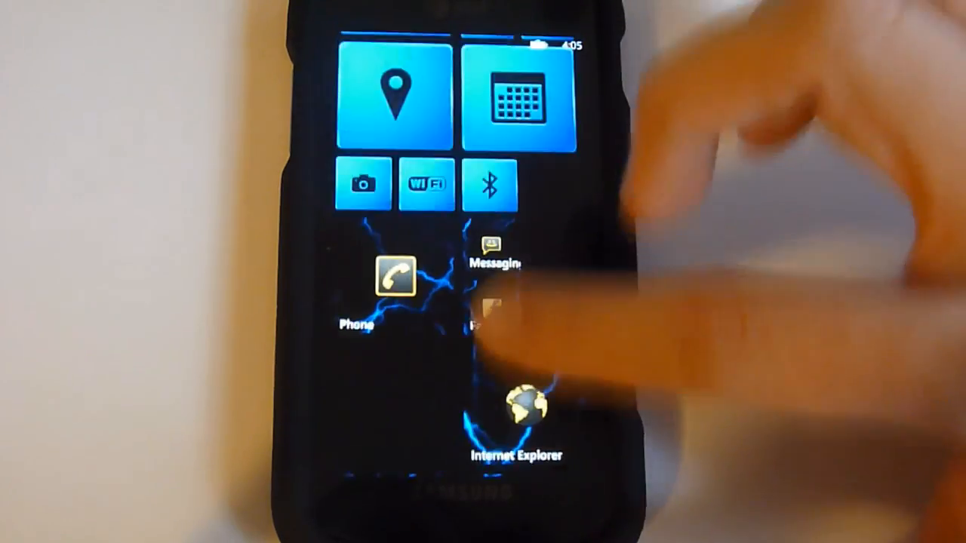